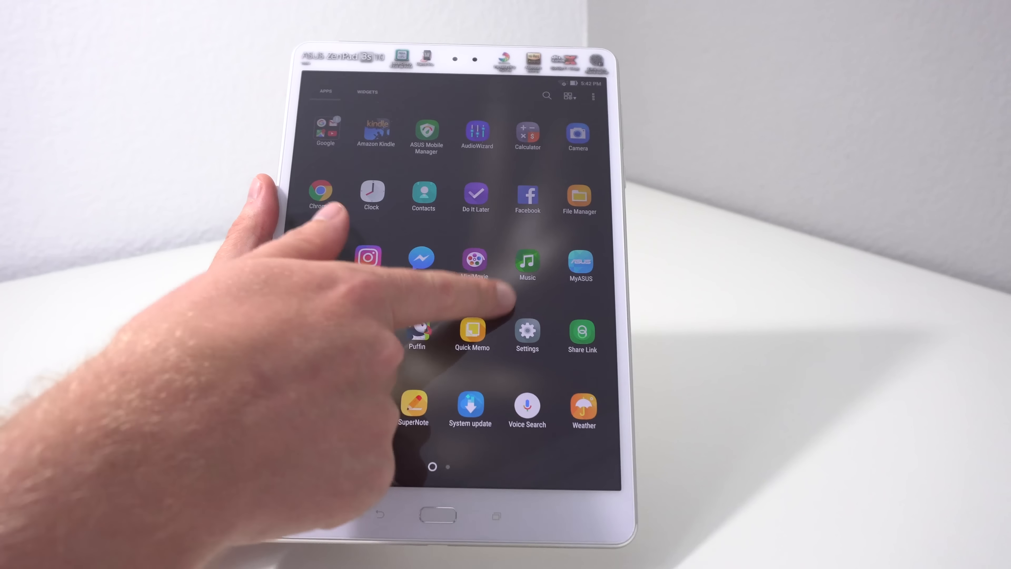
Step: Pull the quick settings panel down over the app drawer
scroll(left, 3)
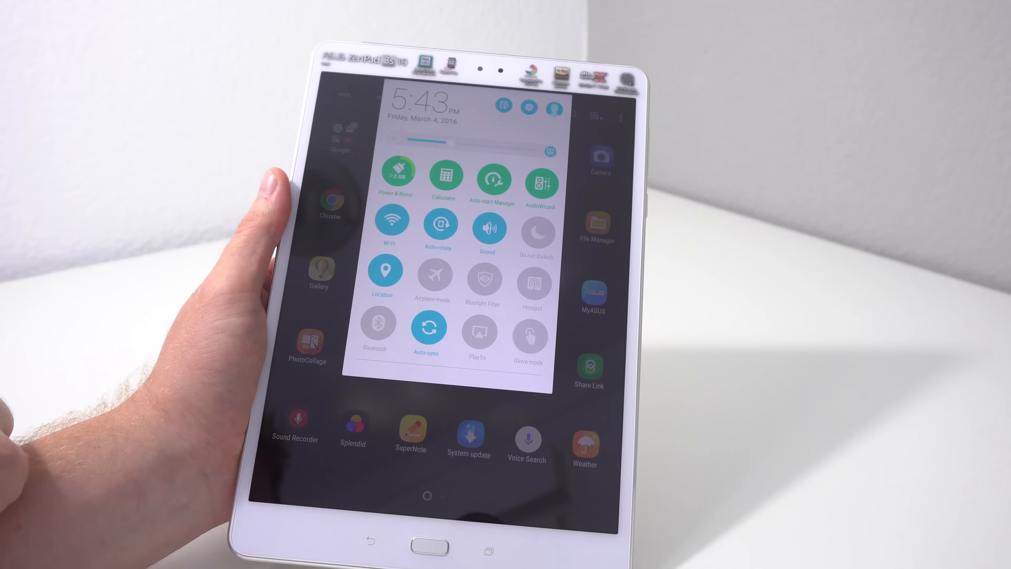
Step: Go from quick settings into Settings and view the Memory page (1.0 GB average use, 2.7 GB free)
click(396, 176)
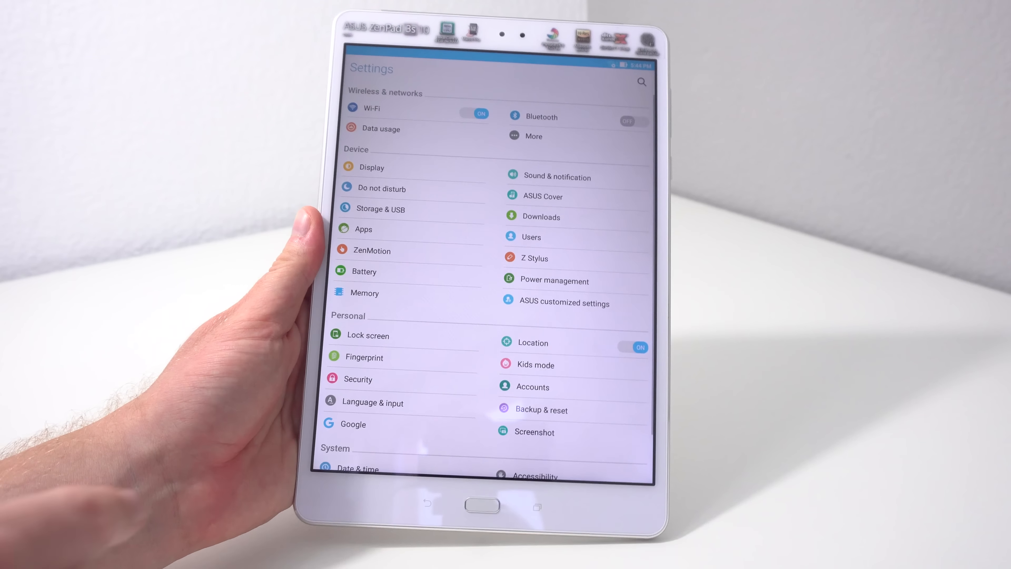
scroll(down, 3)
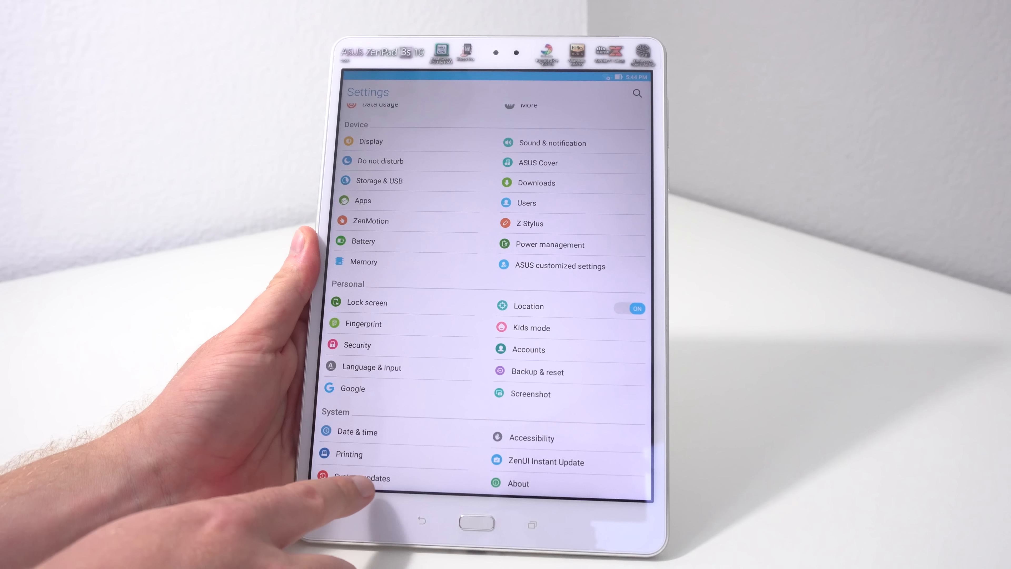
click(518, 483)
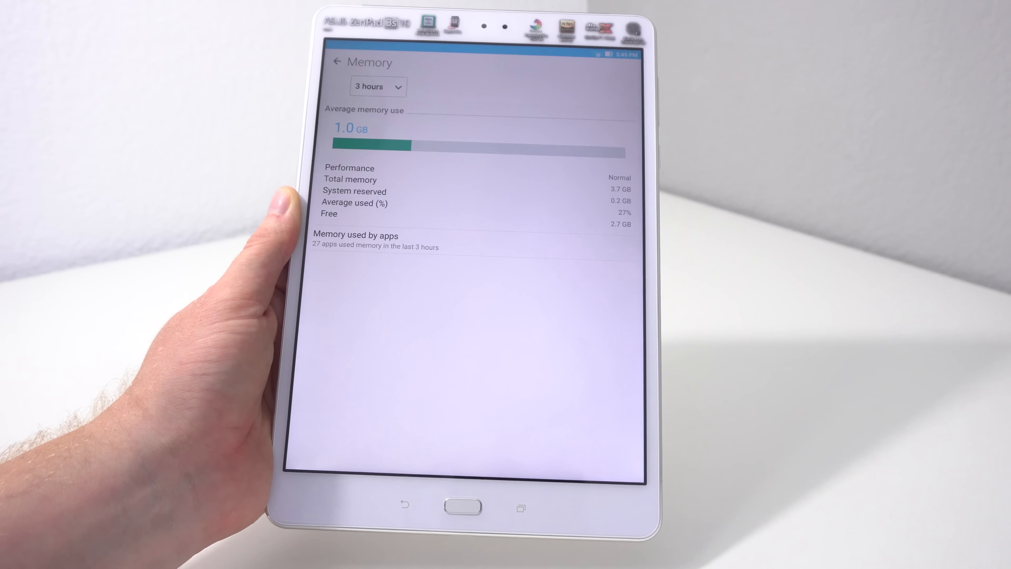
Step: Back out of Memory to the settings list and start joining the 4G-Gateway Wi-Fi network
click(336, 62)
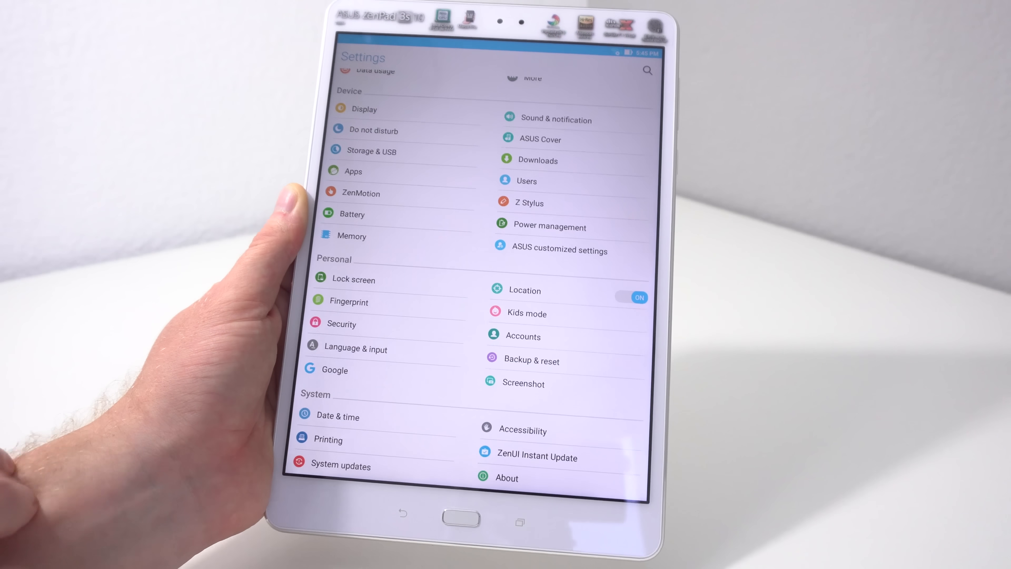
click(372, 151)
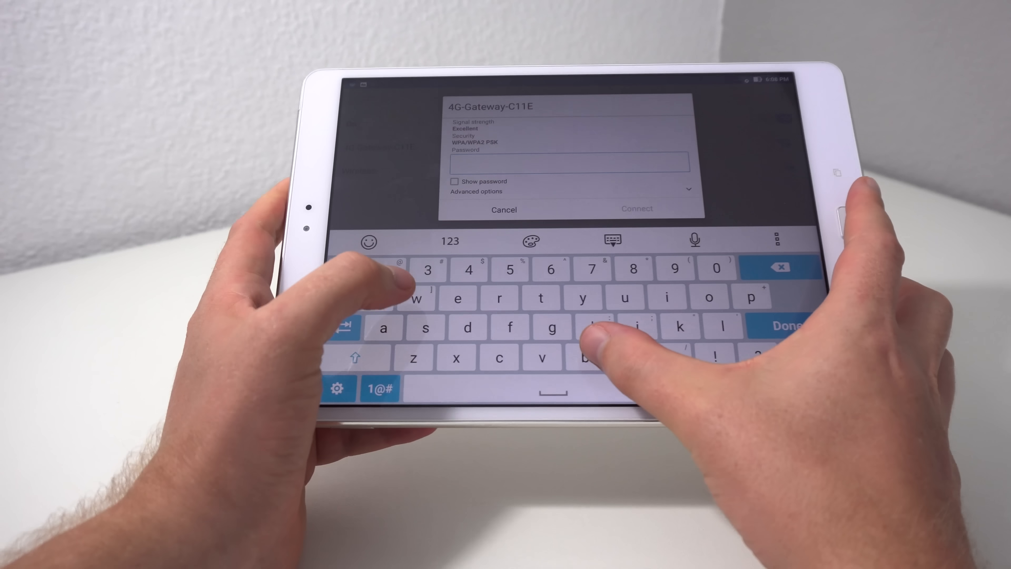
Step: Enter the password and connect to the 4G-Gateway-C11E network
text(t)
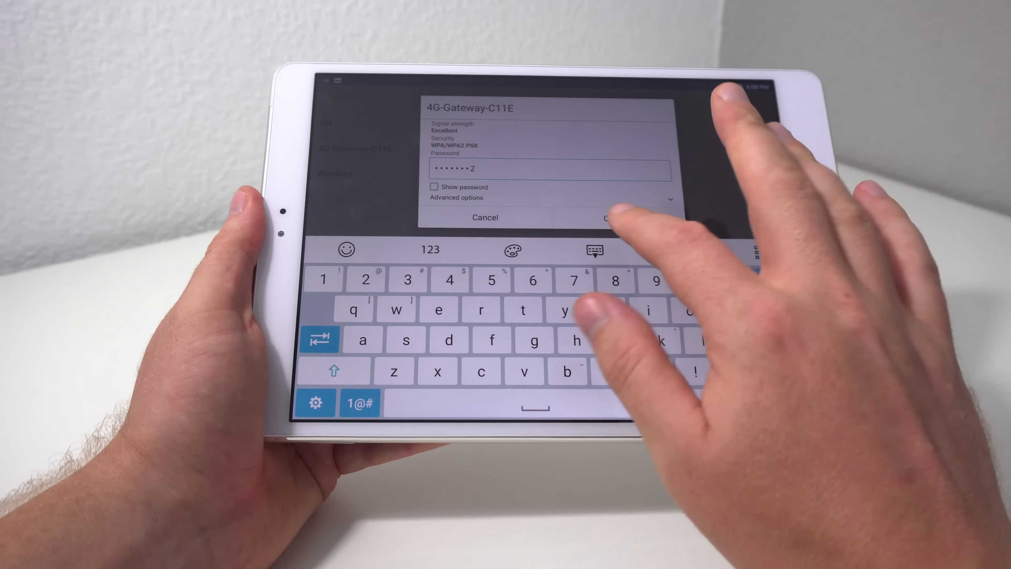
click(622, 218)
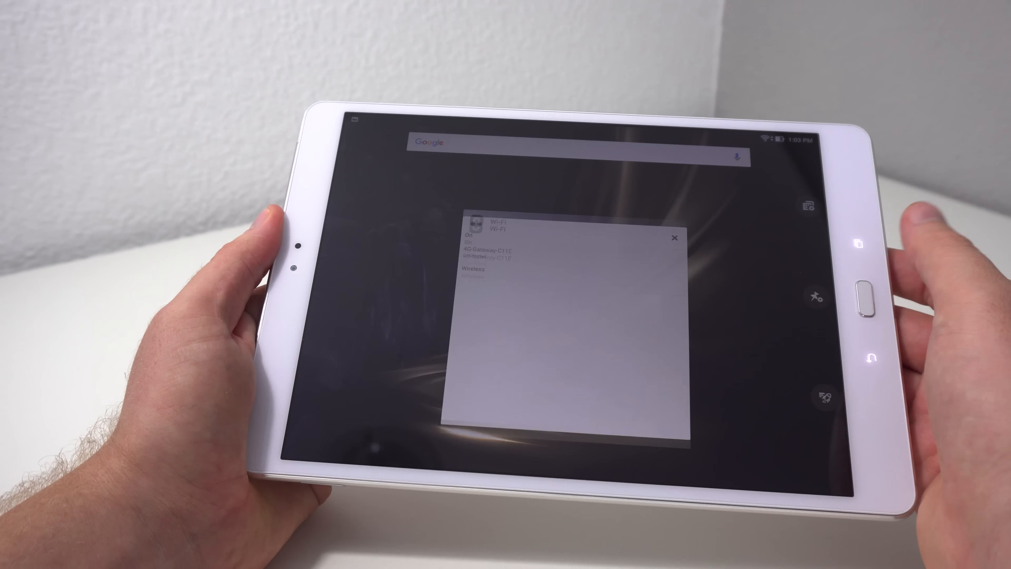
Step: Launch Chrome and pass its first-run terms and setup screens
click(675, 238)
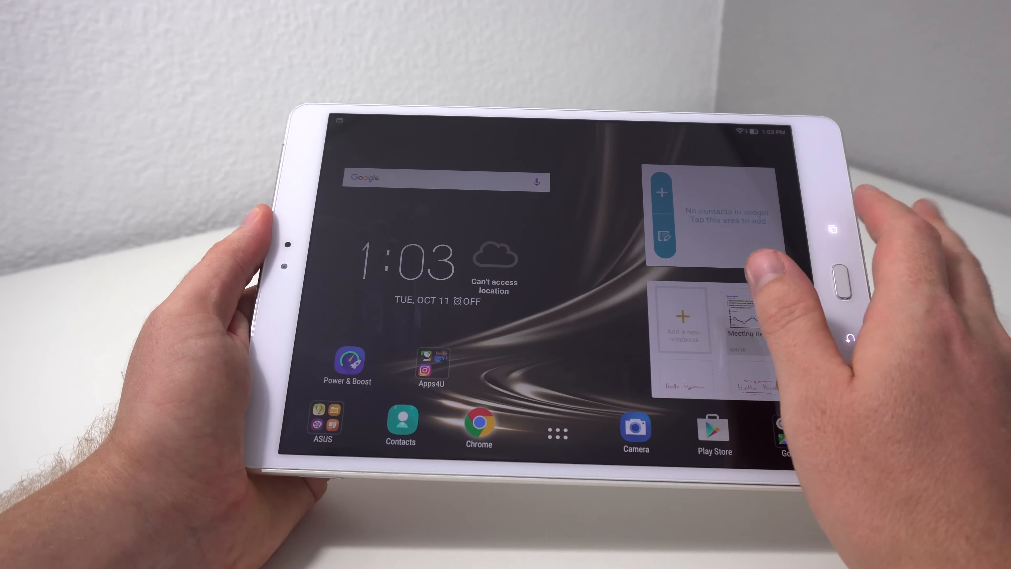
click(479, 429)
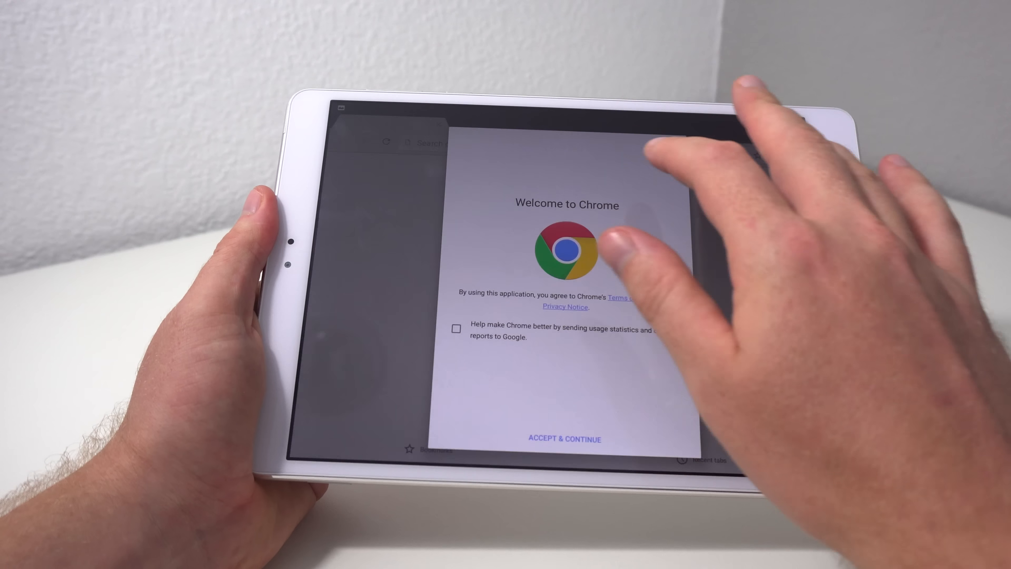
click(564, 439)
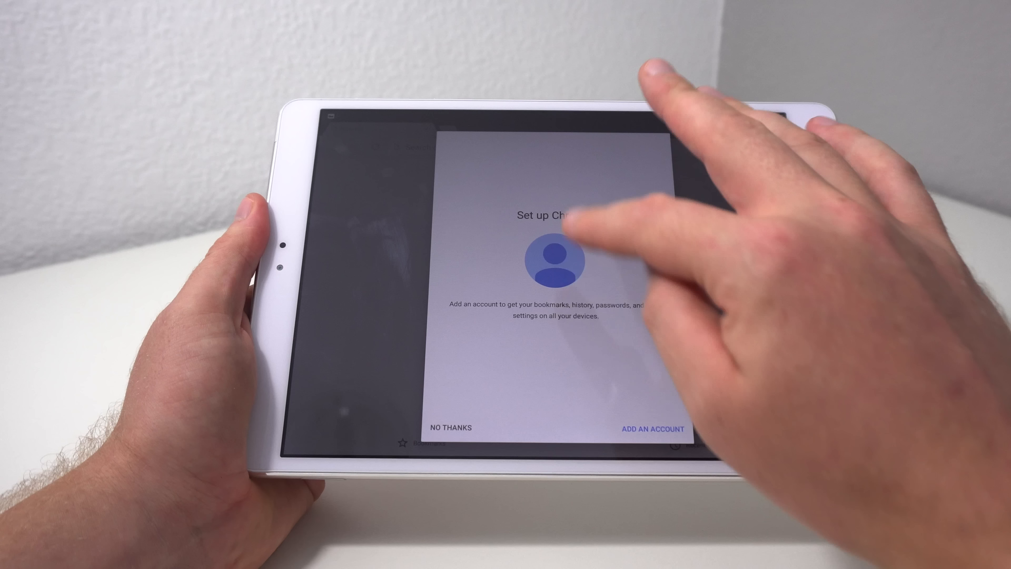
click(449, 428)
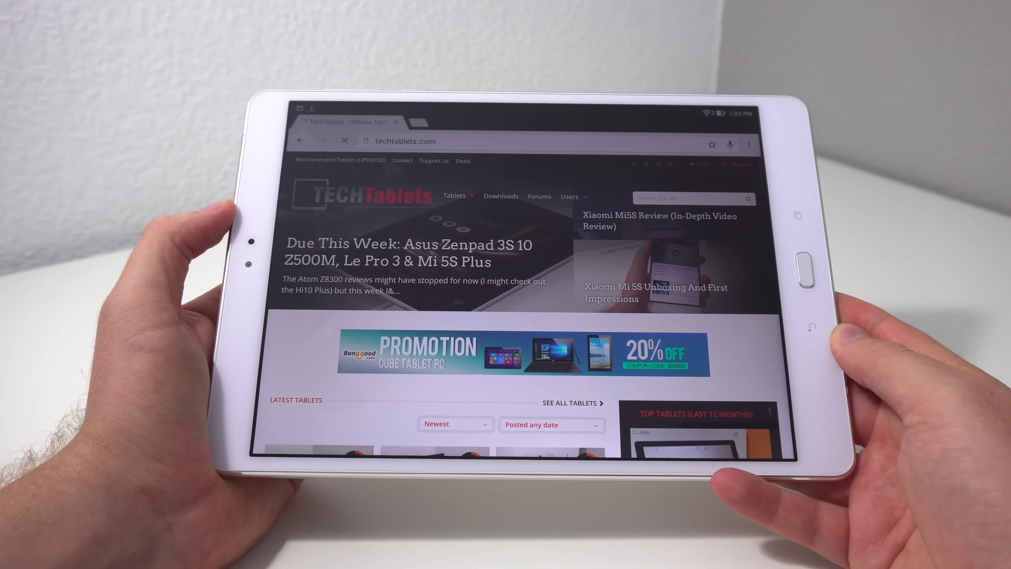
Step: Scroll the techtablets.com home page down toward the Xiaomi Mi5S Review headline
scroll(down, 3)
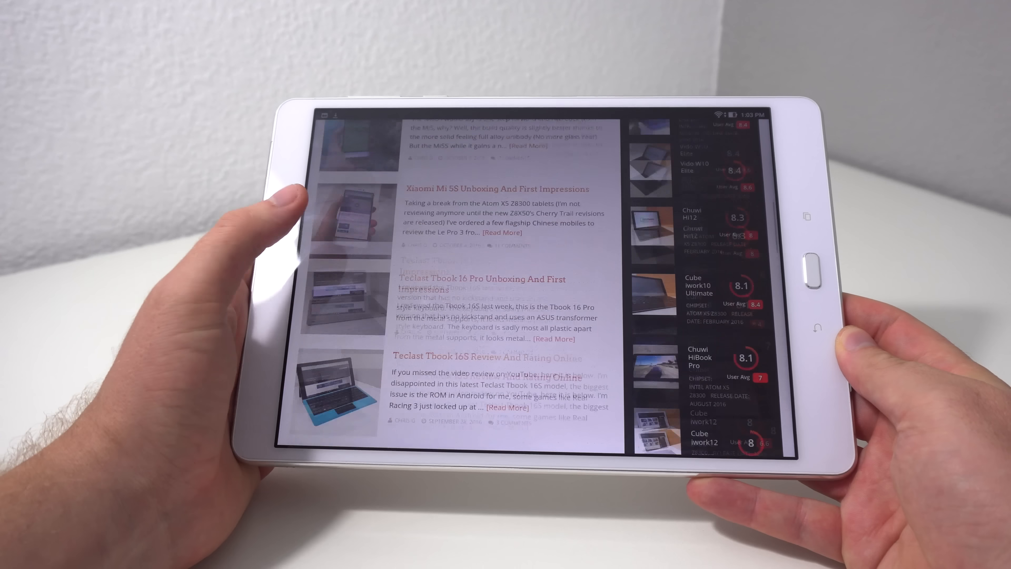
scroll(down, 3)
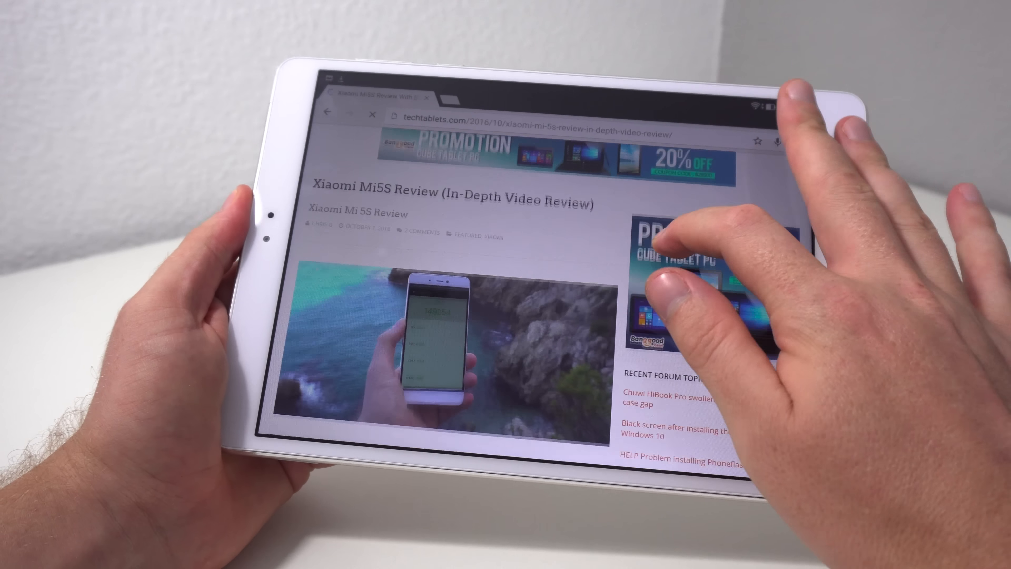
Step: Scroll to the embedded Xiaomi Mi5S review video and start it playing
scroll(down, 3)
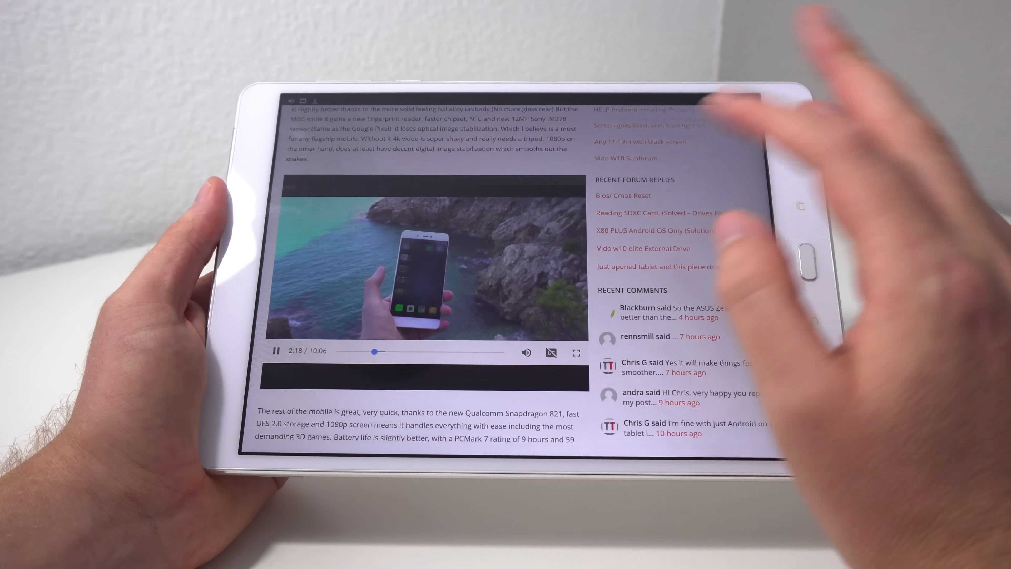
click(575, 351)
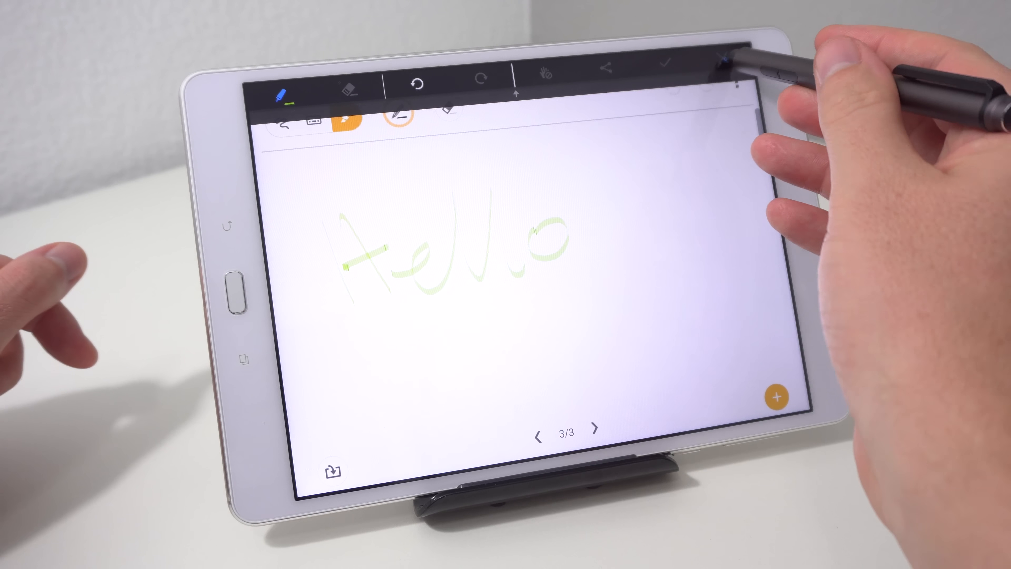
Step: Exit the annotated screenshot without keeping the green Hello annotation
click(776, 397)
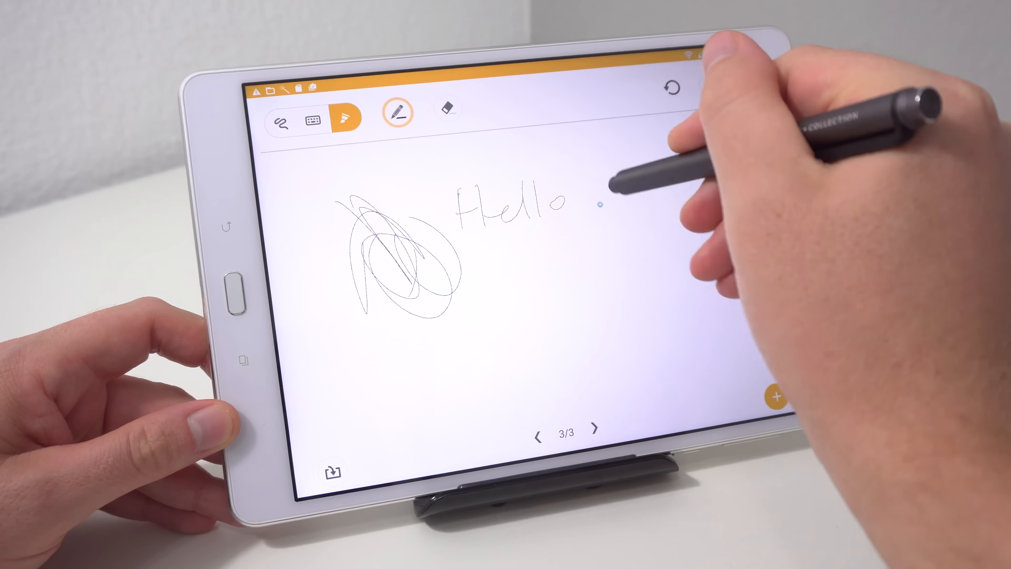
Step: Handwrite 'there' after Hello, sketch a long zigzag line, and bring up Brush color & thickness
drag(577, 201, 671, 193)
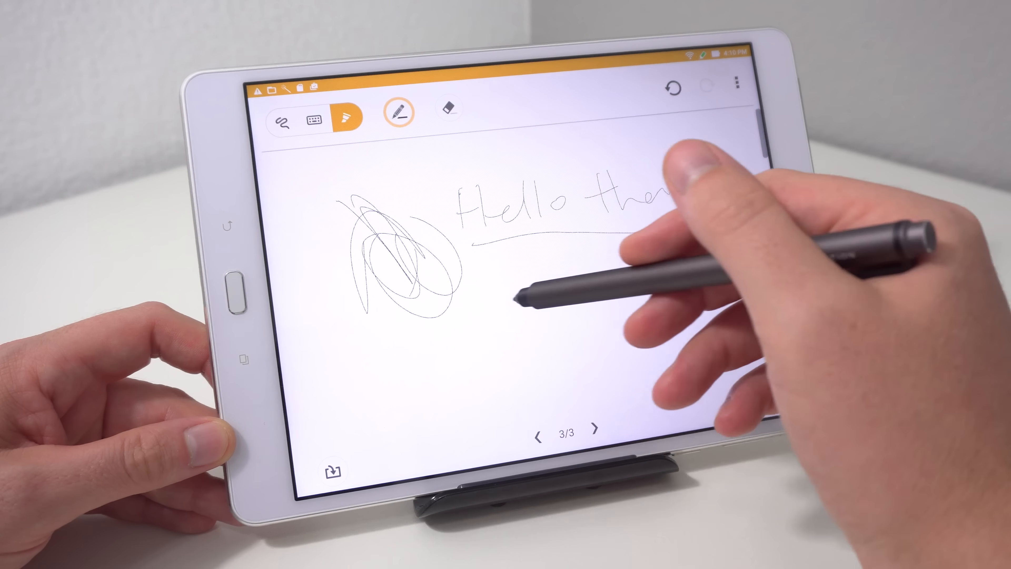
drag(503, 284, 529, 329)
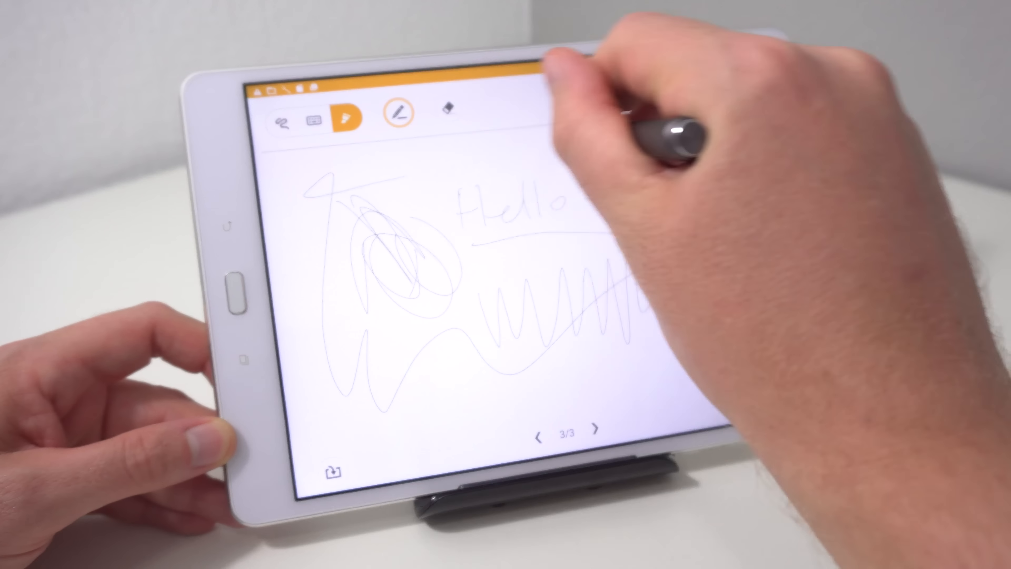
click(398, 113)
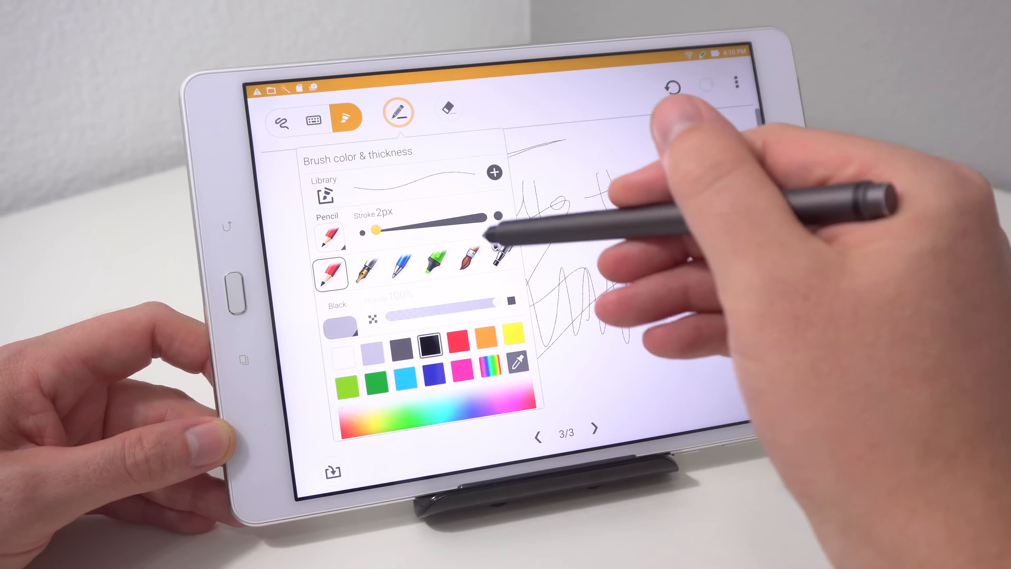
Step: Choose the 24px Brush, draw bold strokes over the sketch, and reopen the brush settings
click(468, 256)
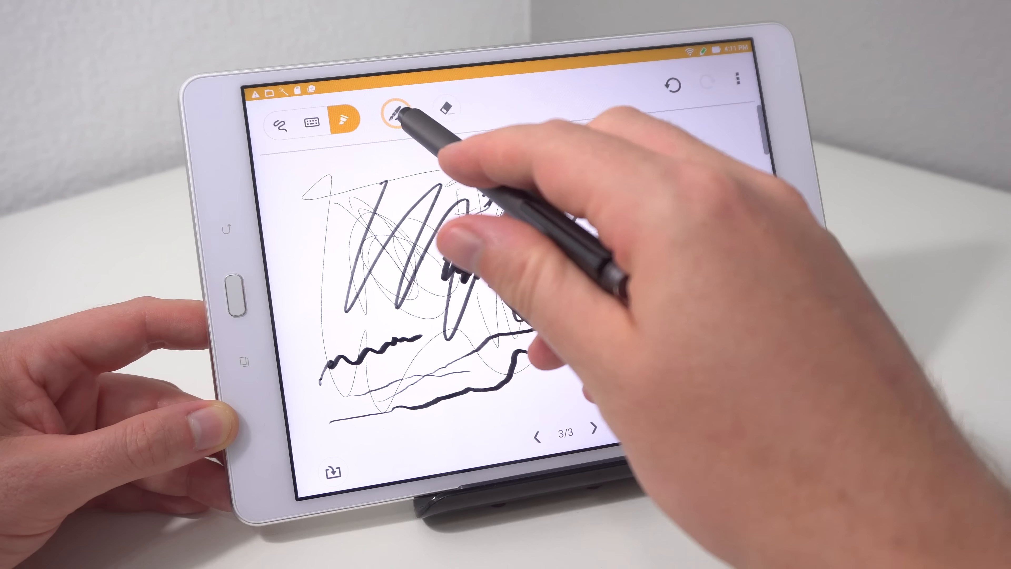
click(396, 115)
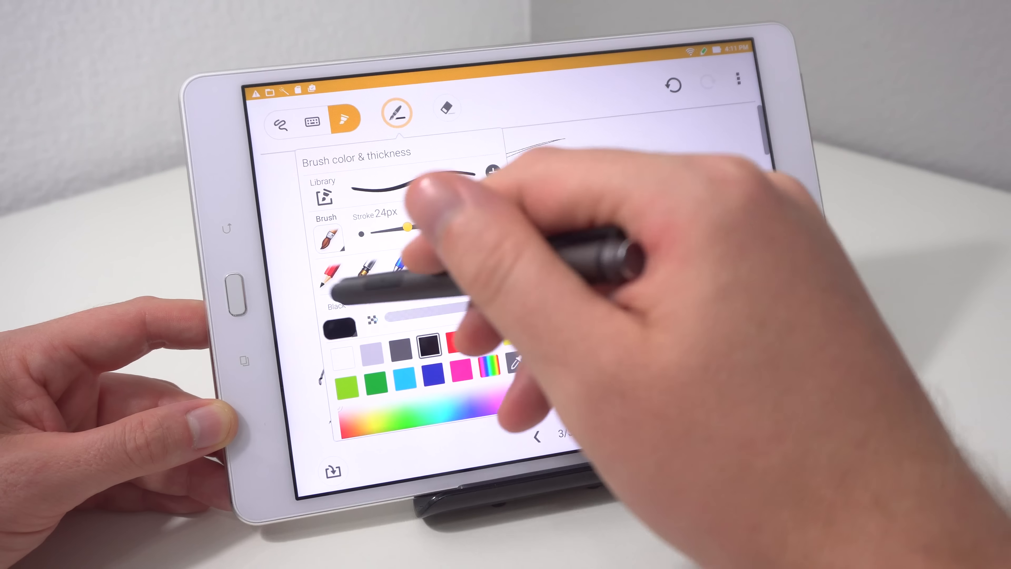